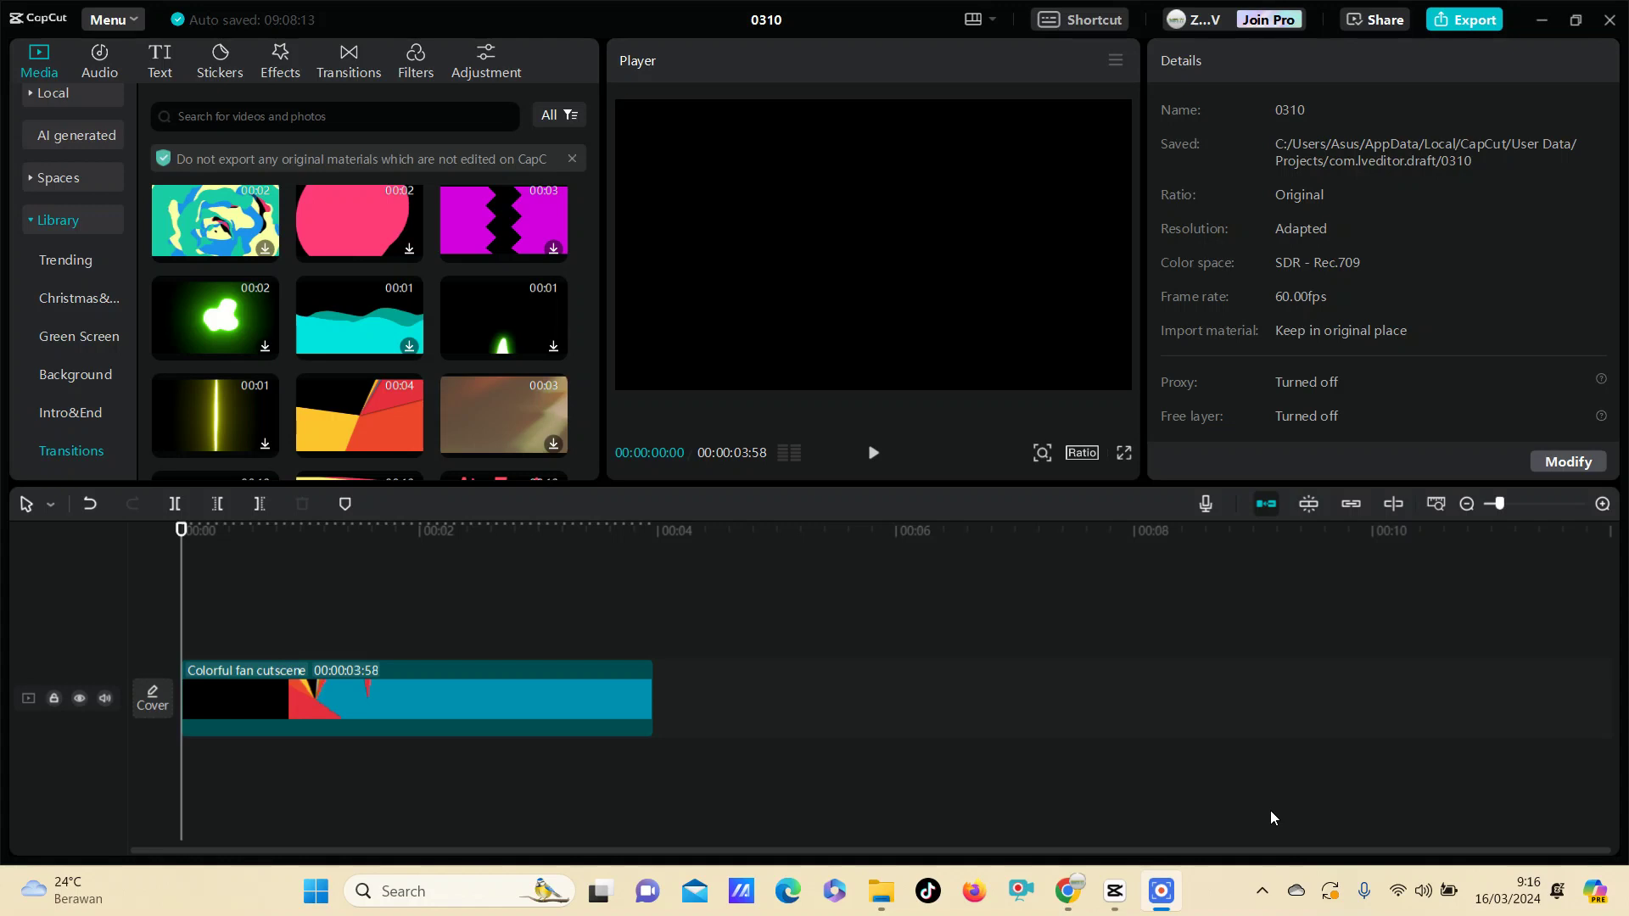
mouse_move(822, 648)
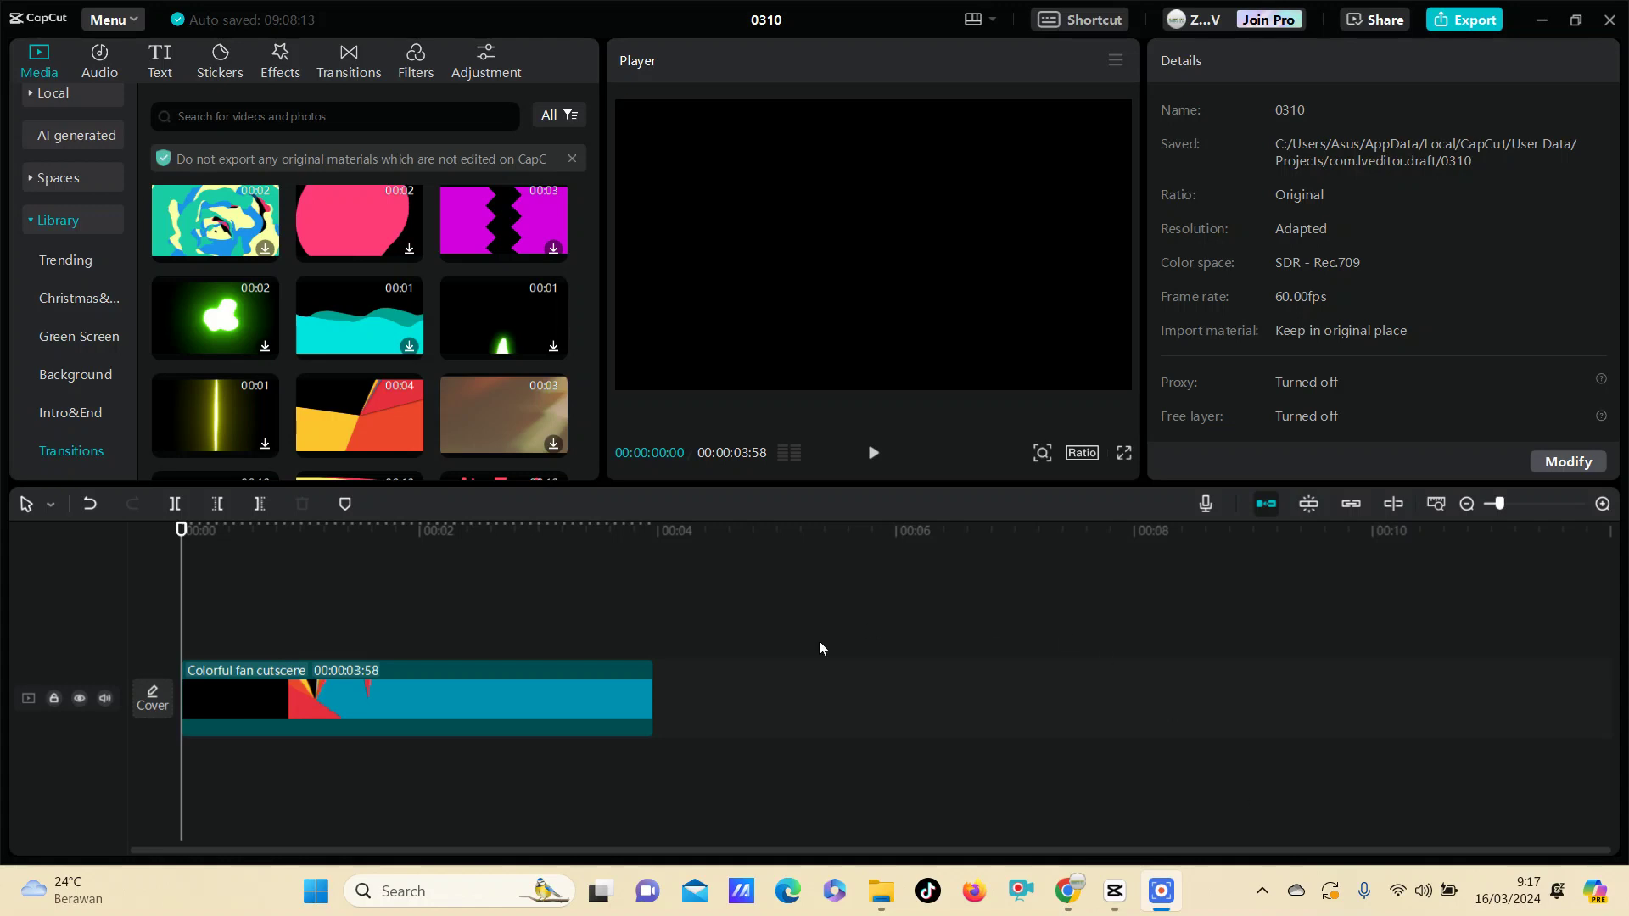
mouse_move(297, 714)
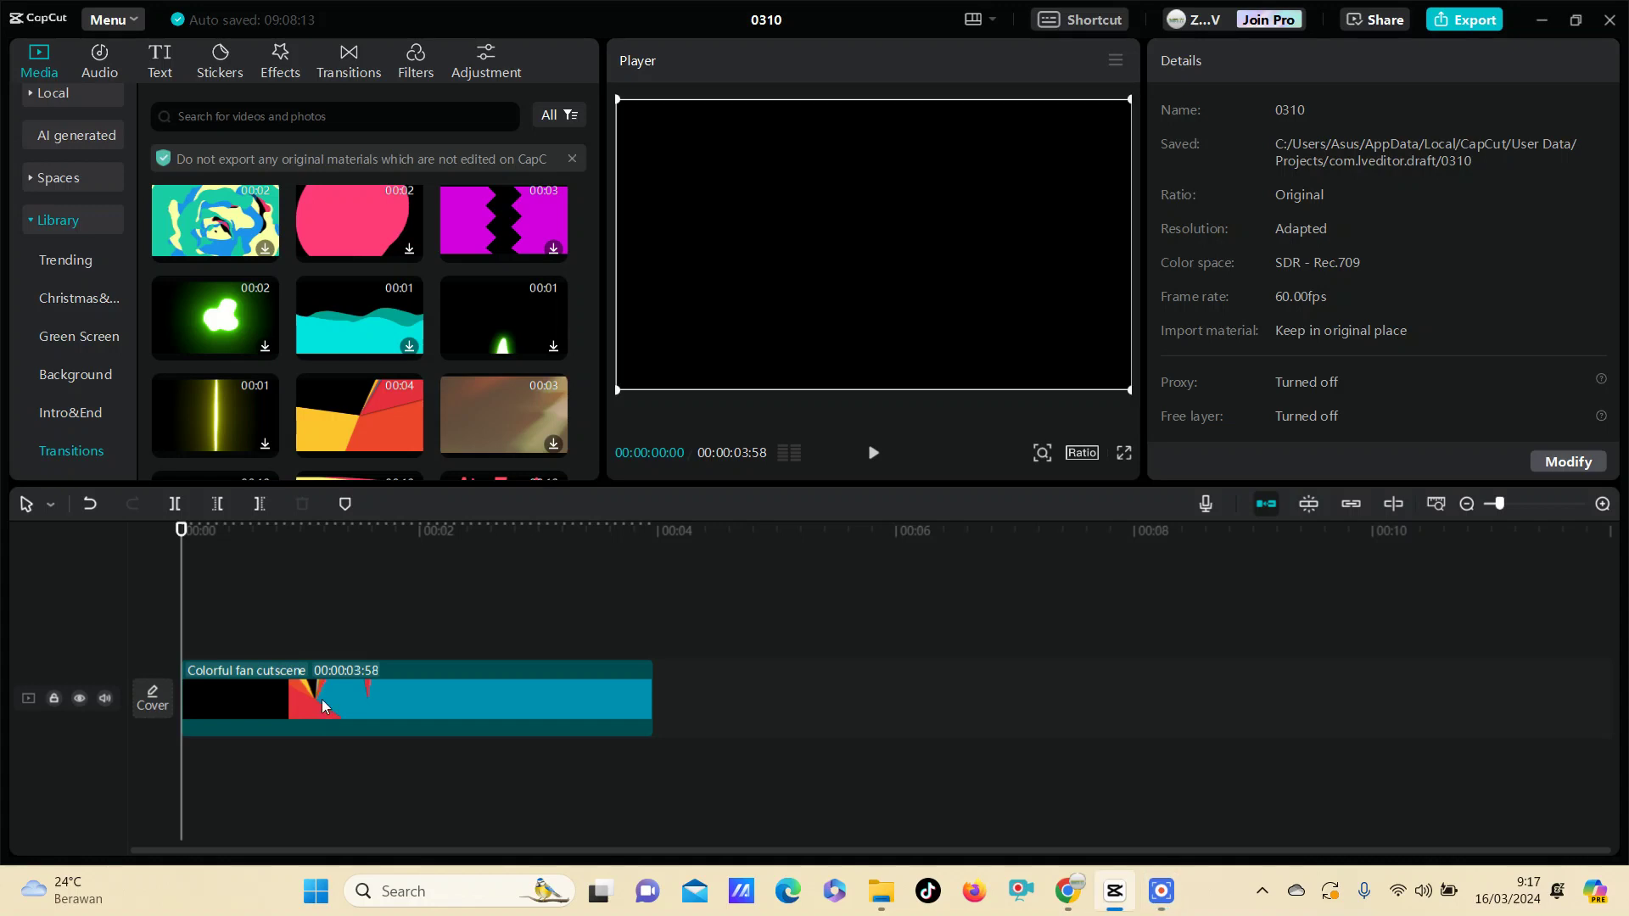
- Select the Colorful fan cutscene clip and show its speed settings, currently 1.0x
click(323, 706)
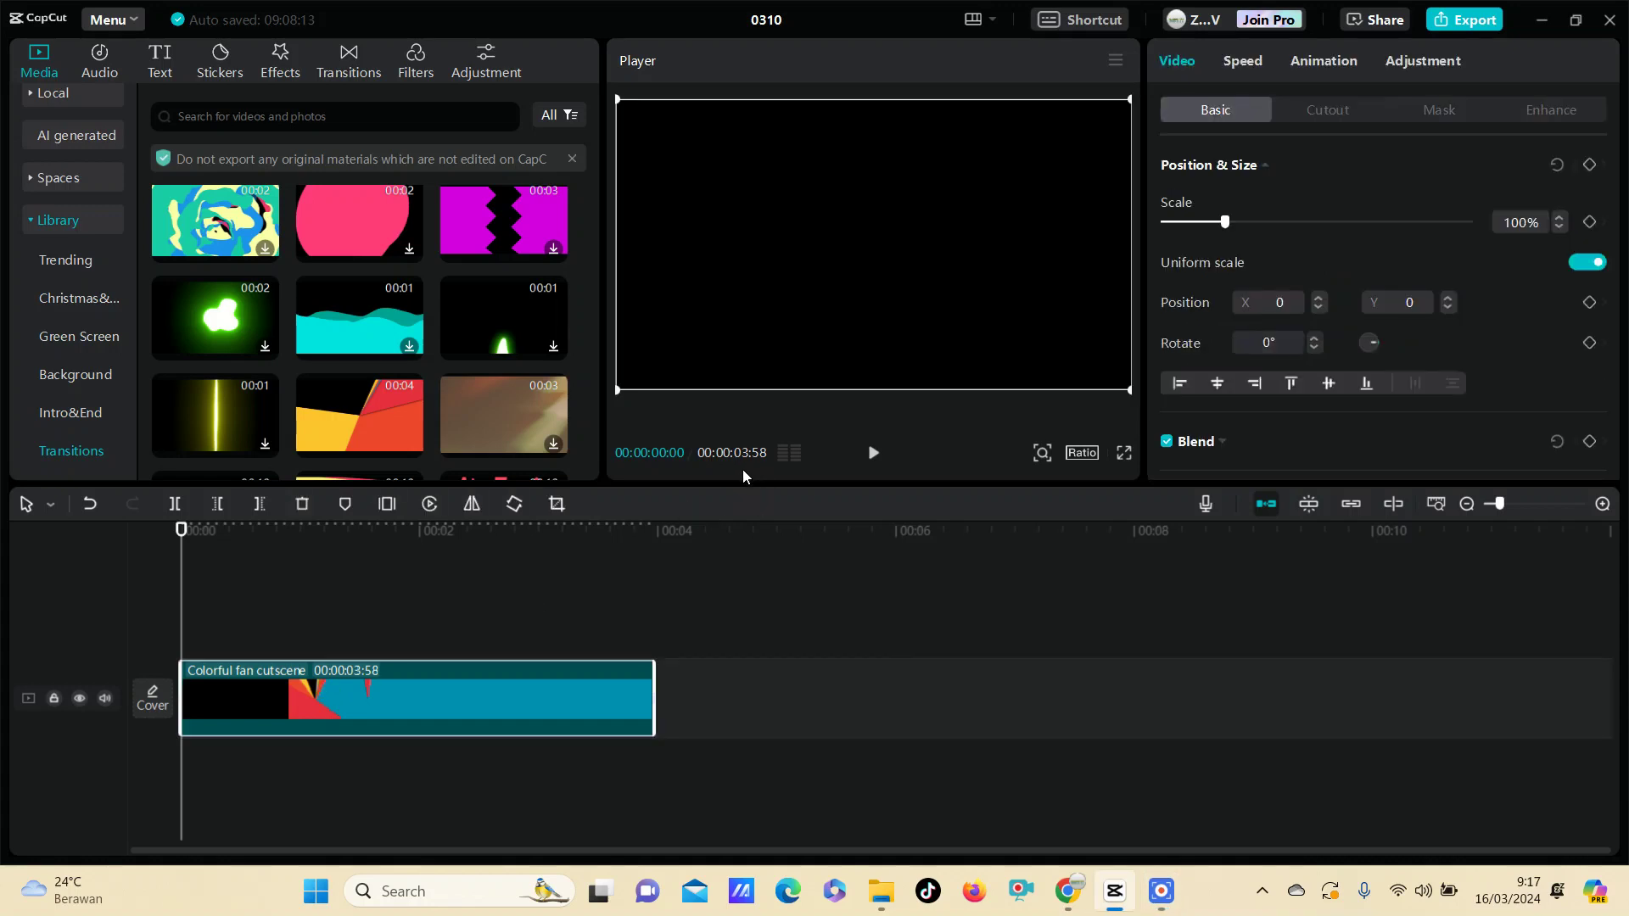
mouse_move(759, 473)
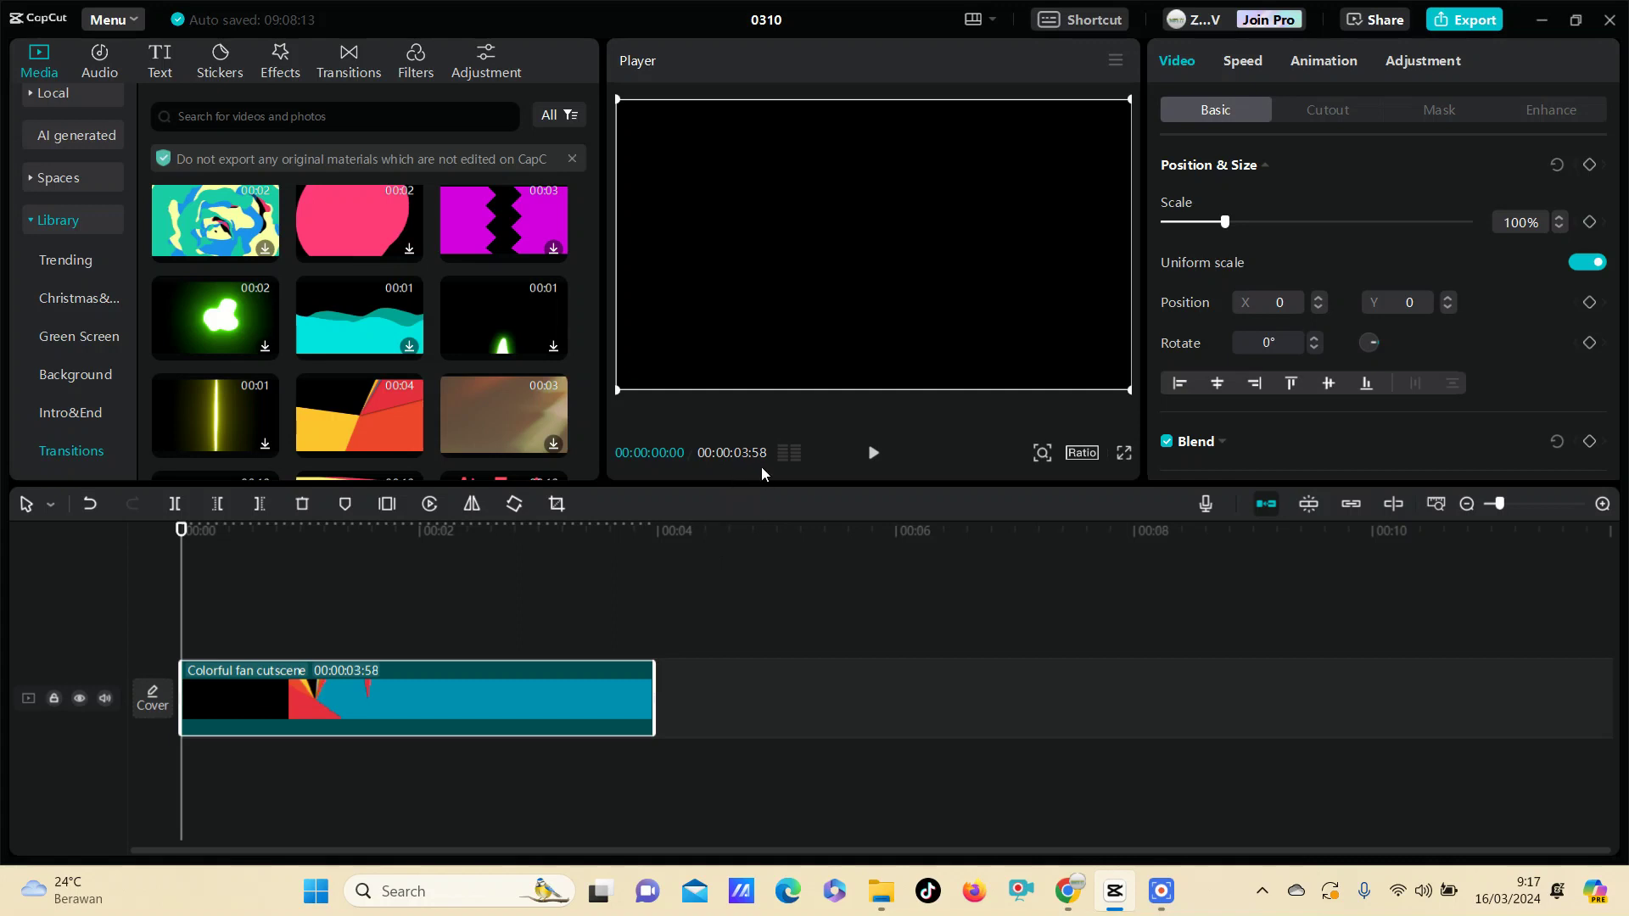
mouse_move(532, 690)
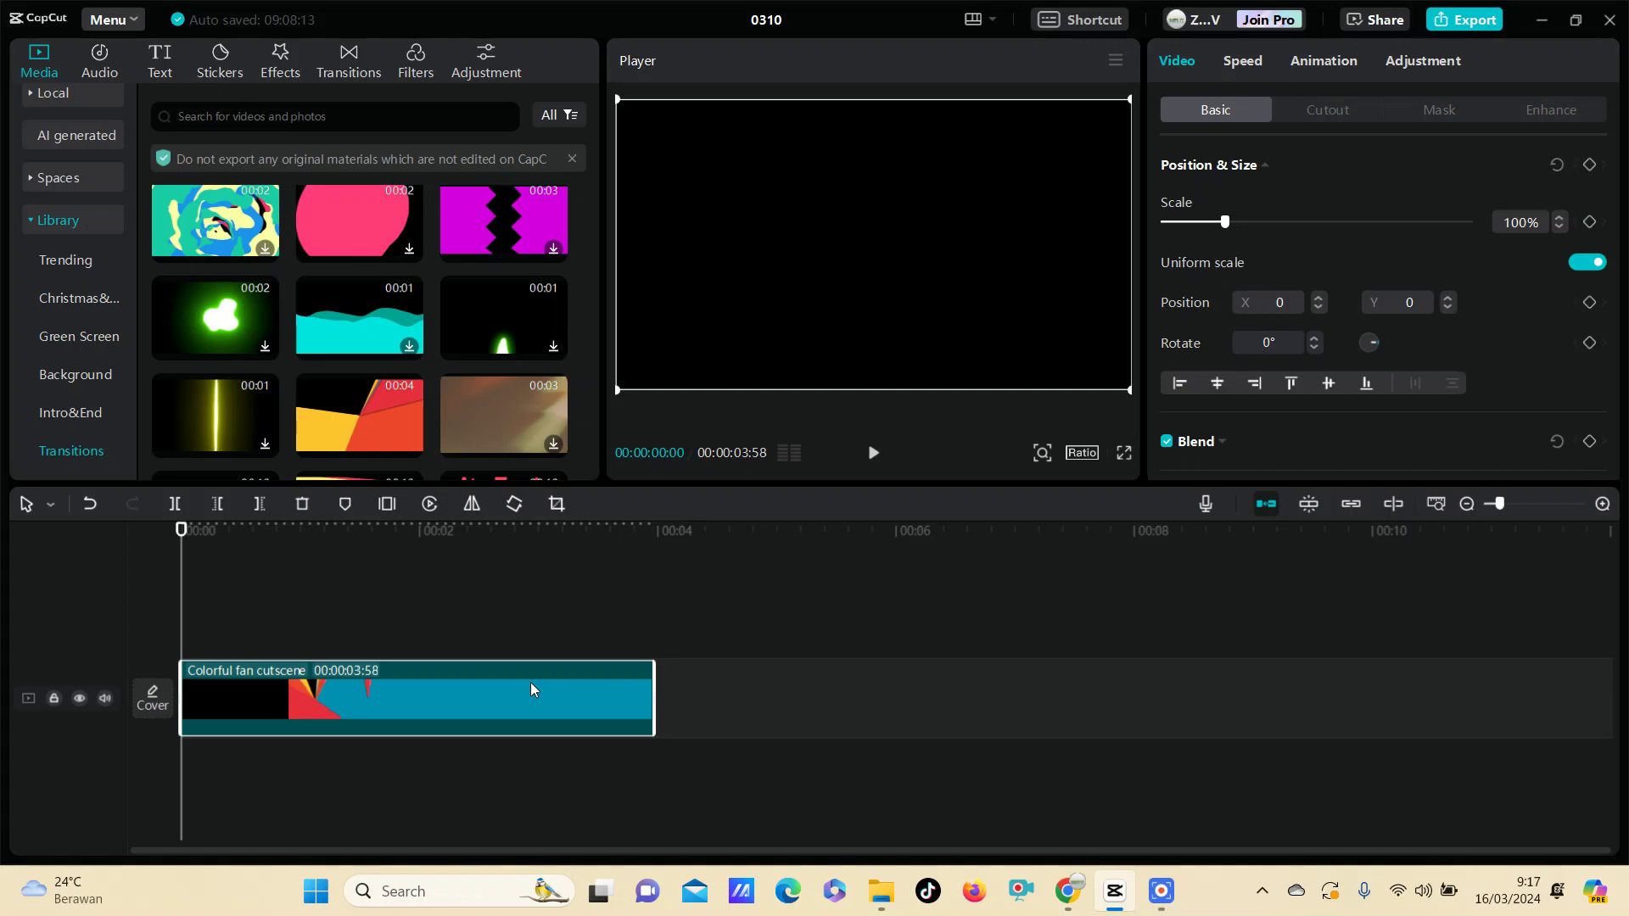
mouse_move(581, 696)
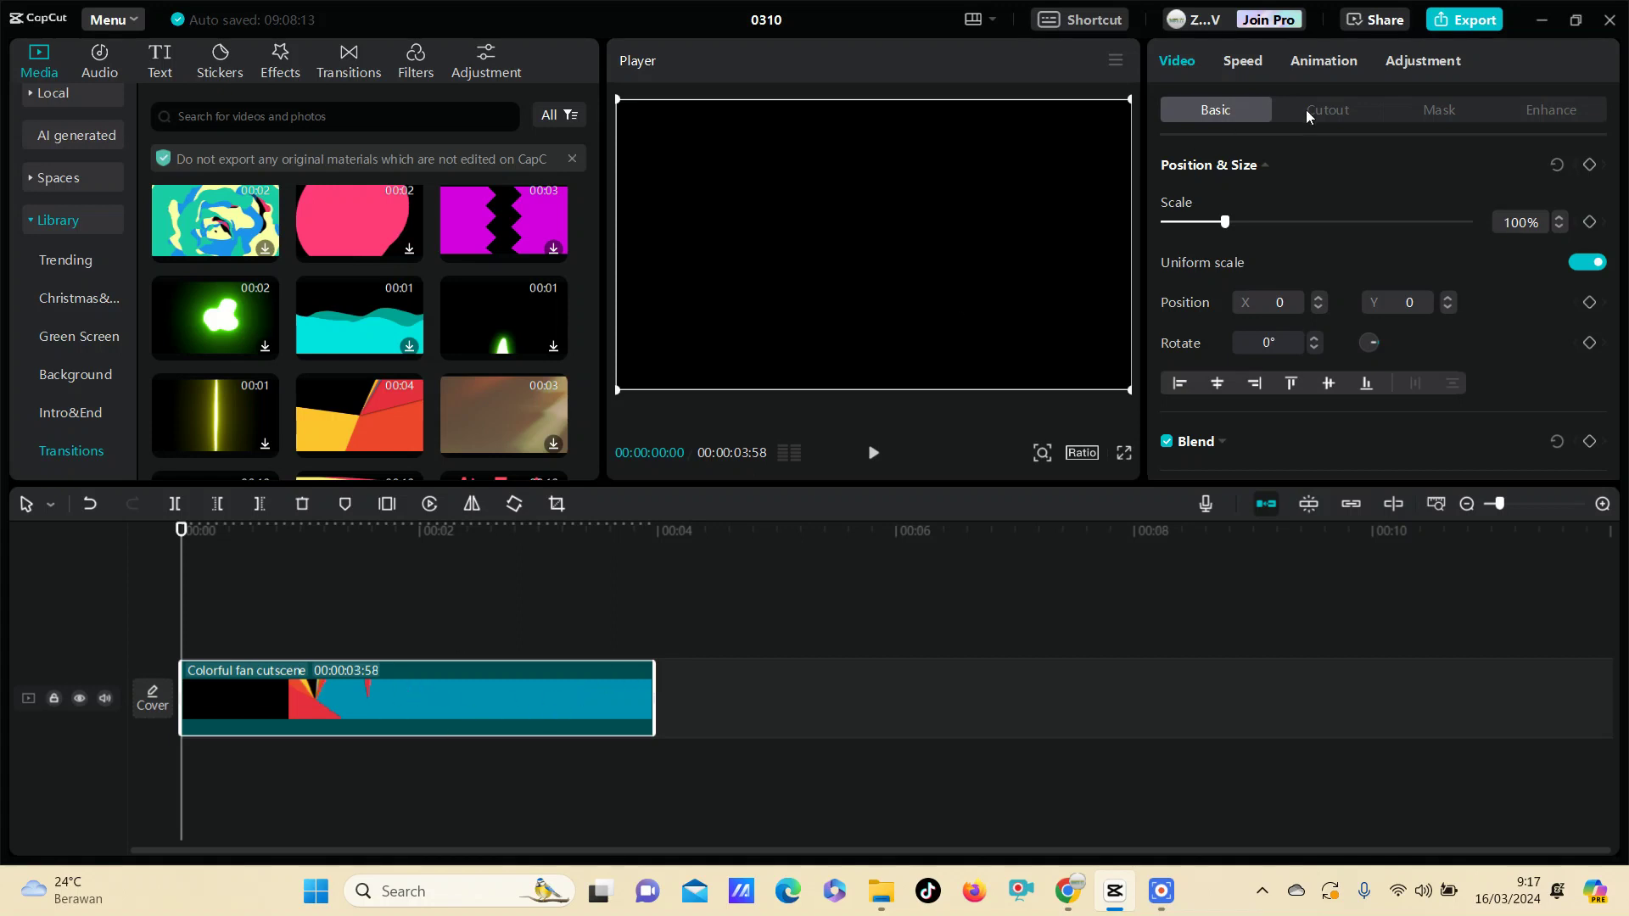
click(1243, 60)
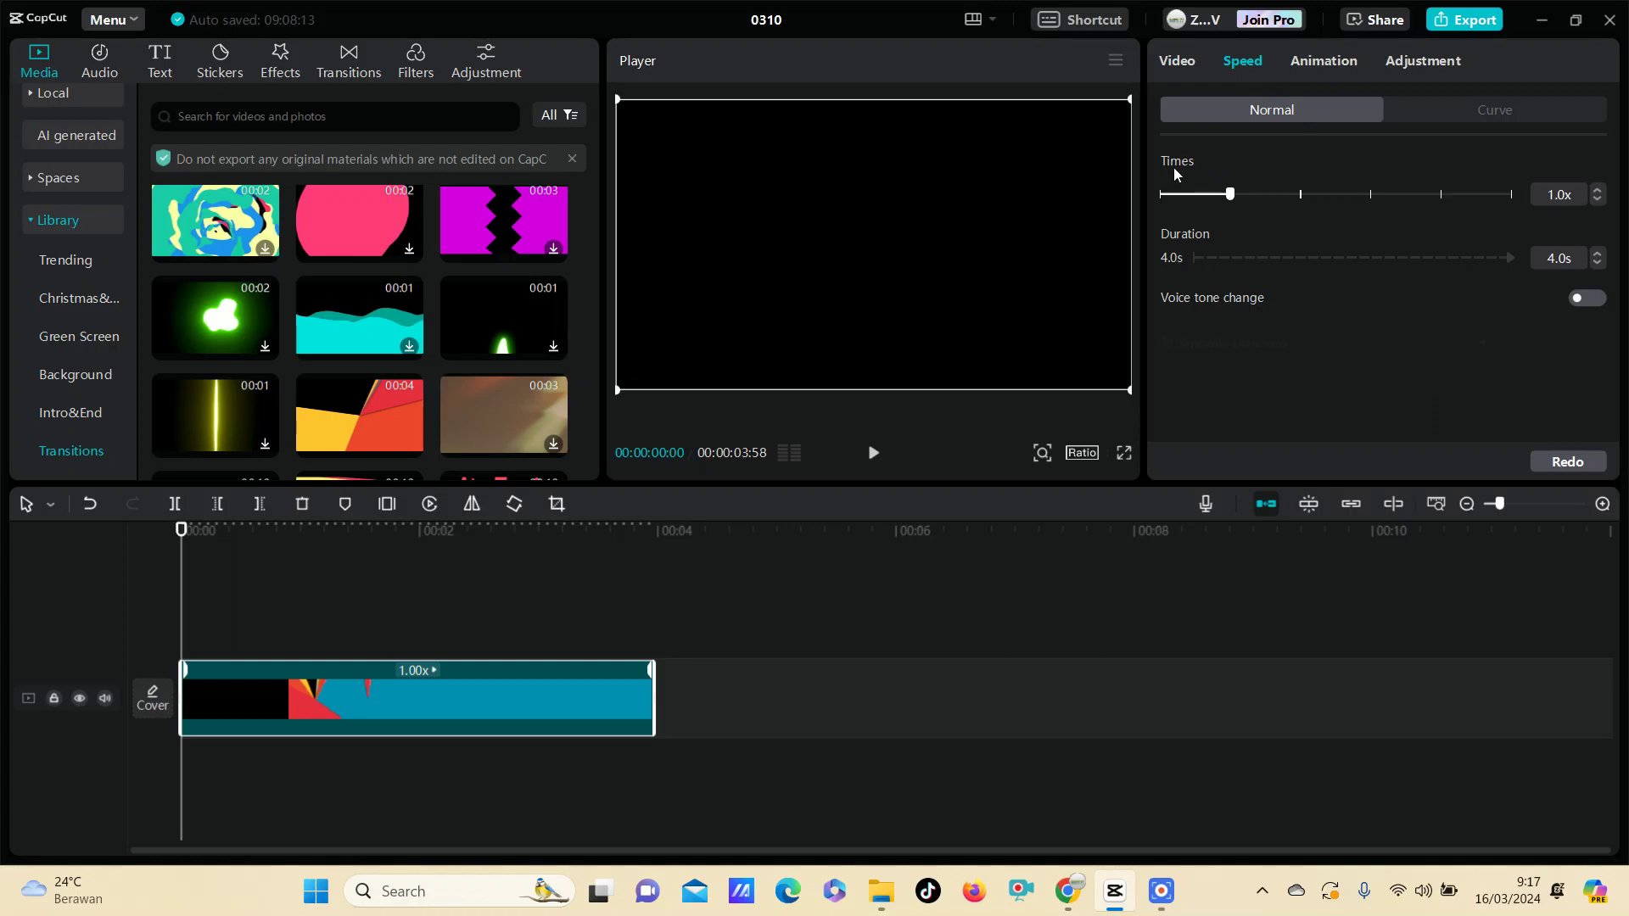
mouse_move(1230, 195)
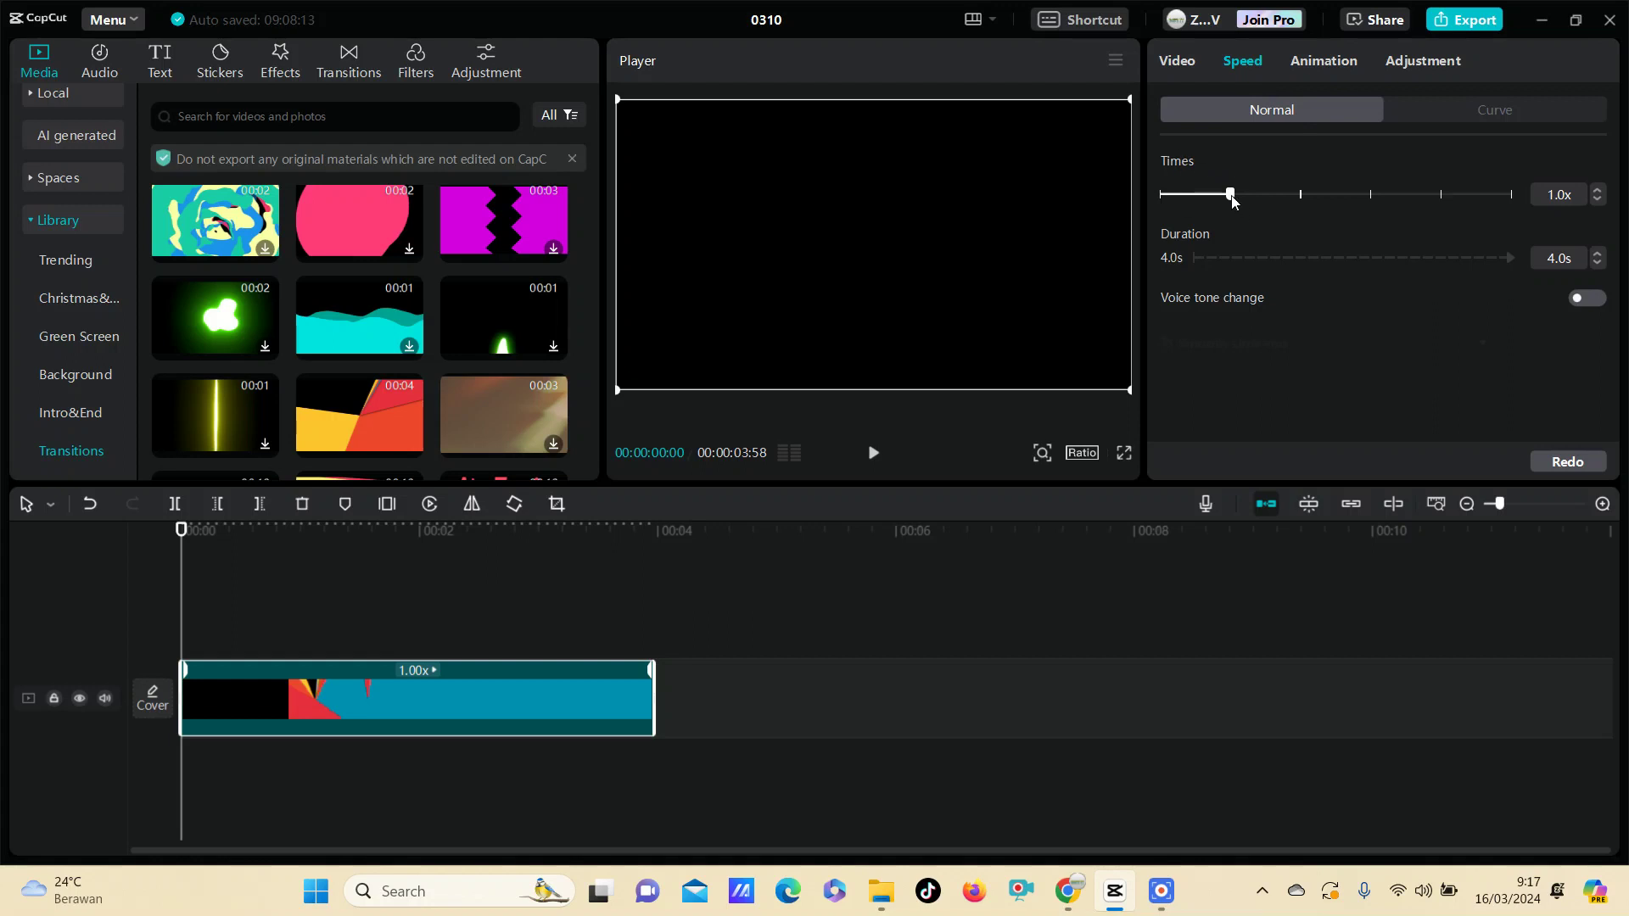
- Drag the speed slider from 0.7x past 0.5x, settling on 0.6x (6.7 s duration)
drag(1230, 194, 1206, 194)
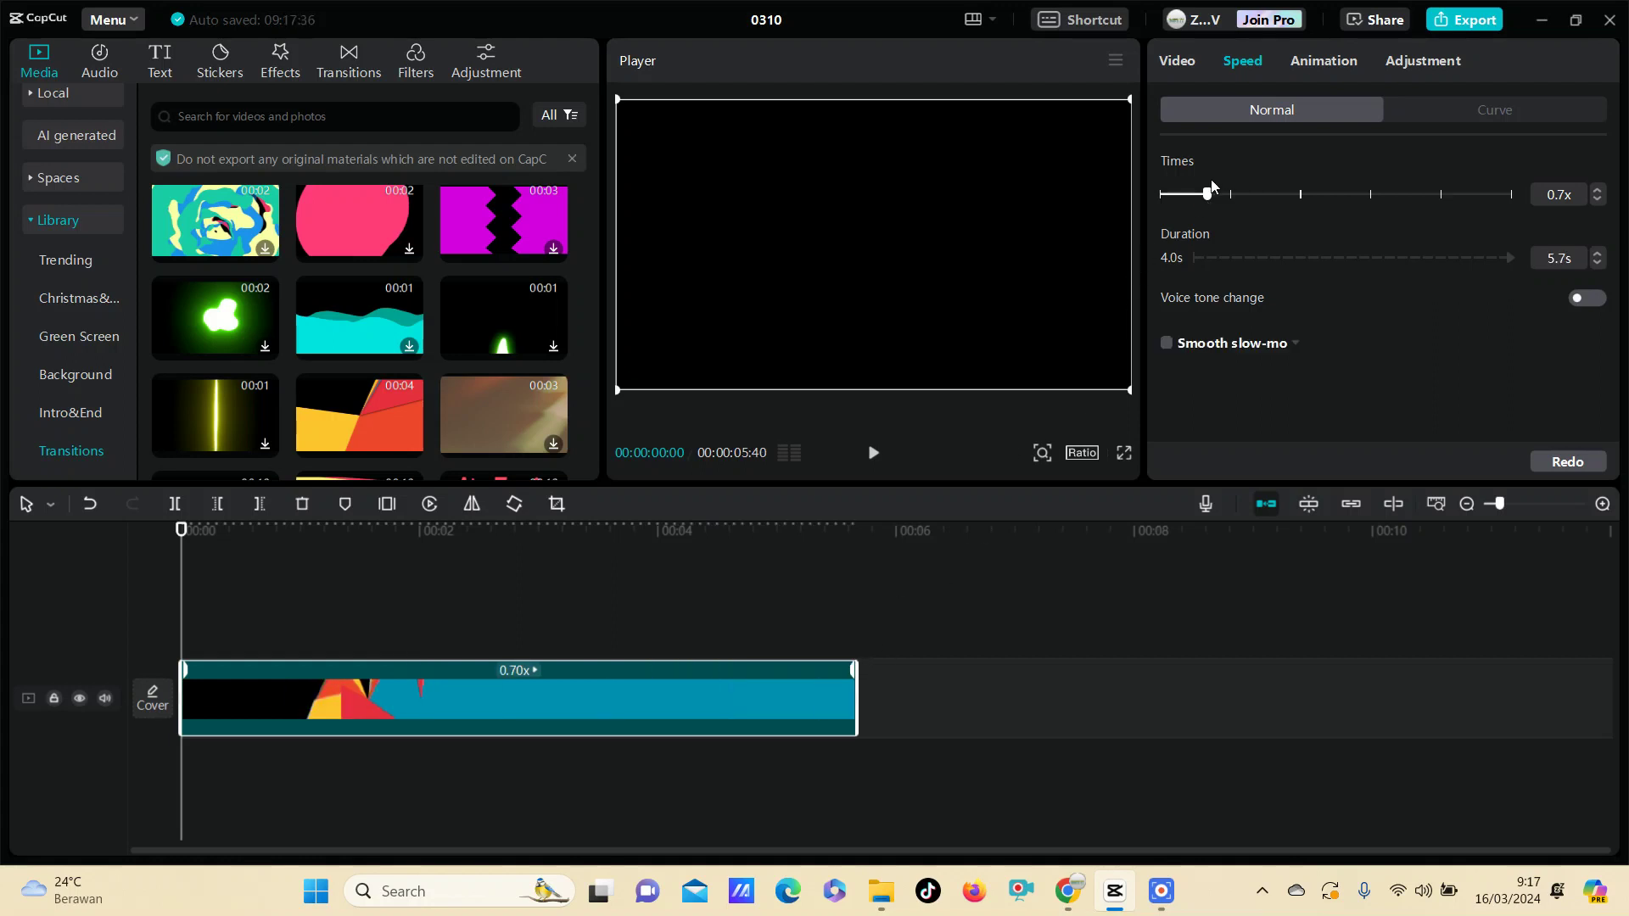
drag(1205, 194, 1190, 195)
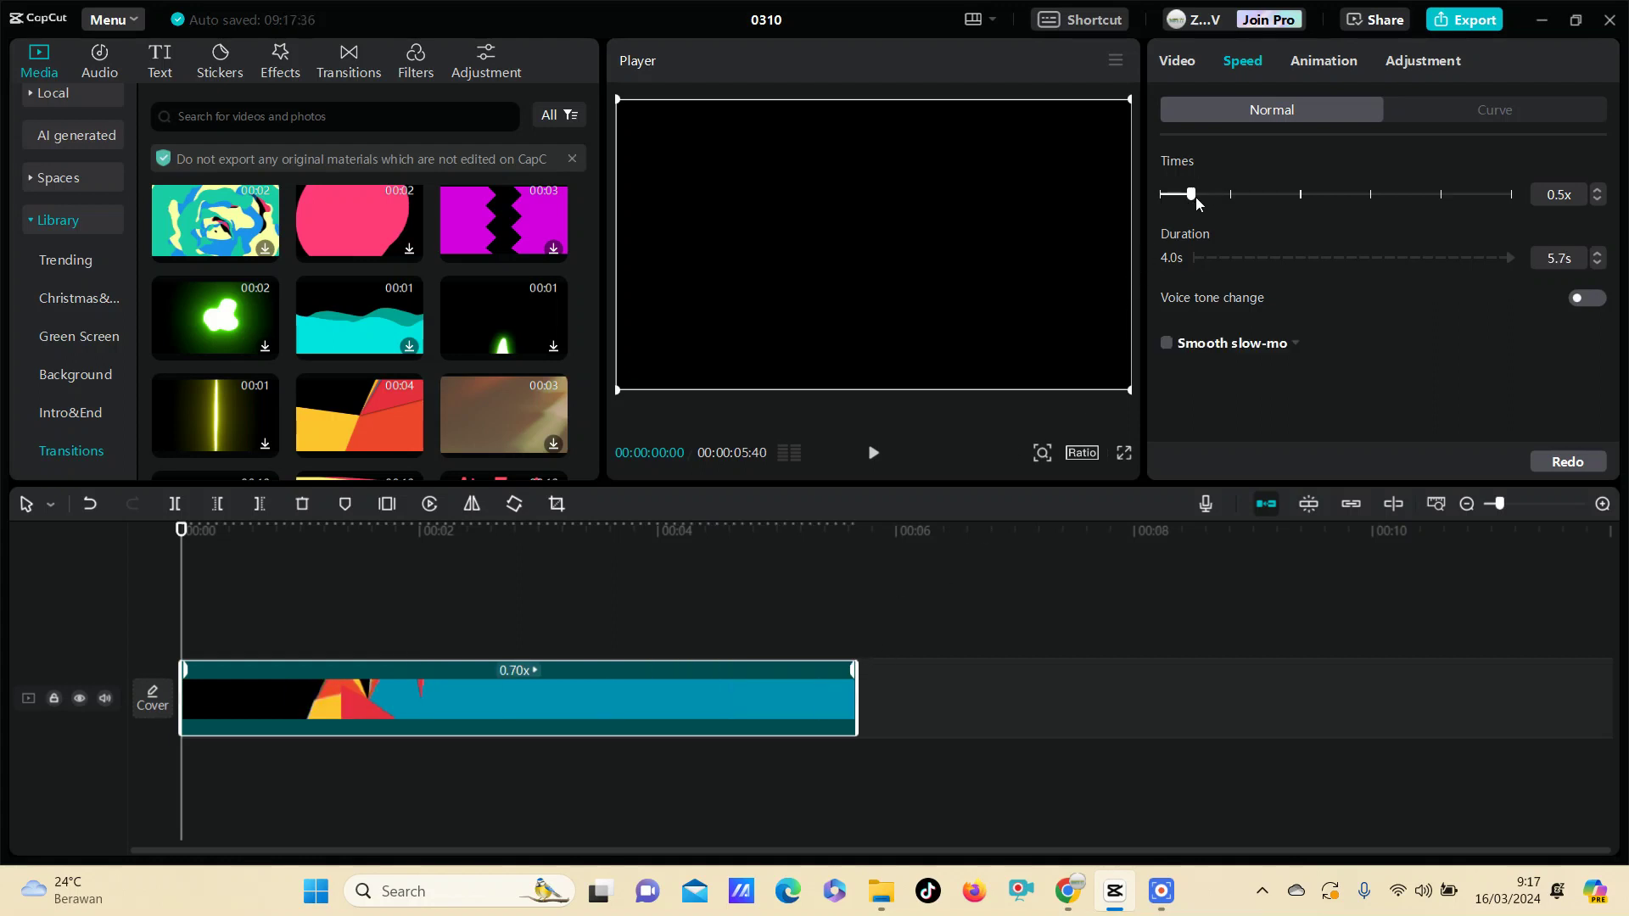
drag(1189, 194, 1199, 194)
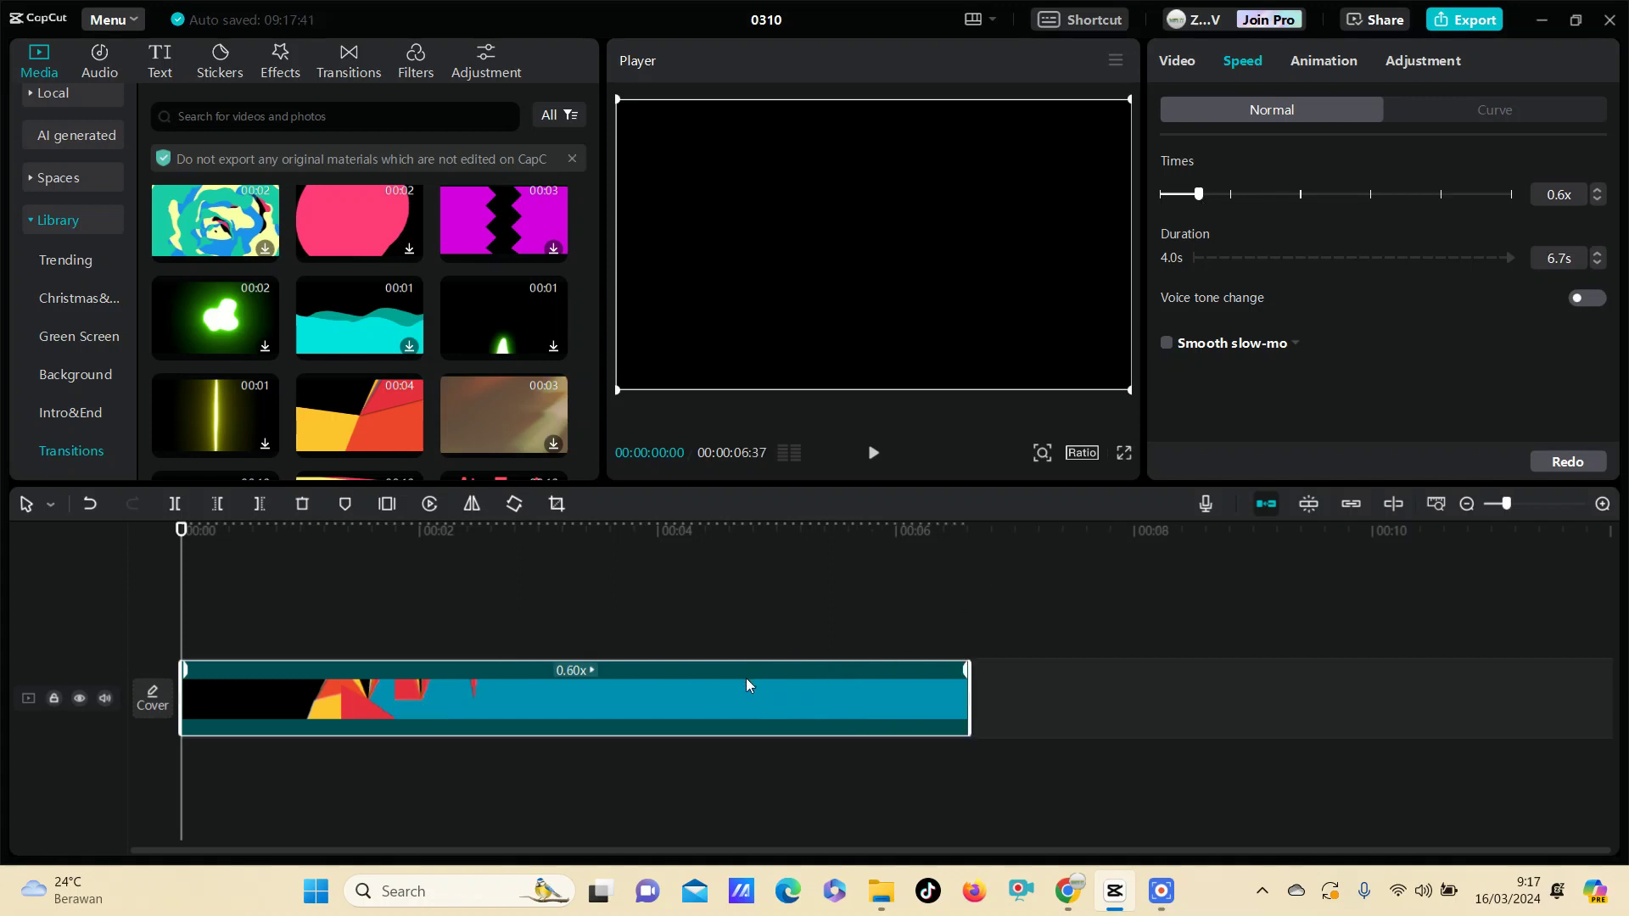
mouse_move(758, 445)
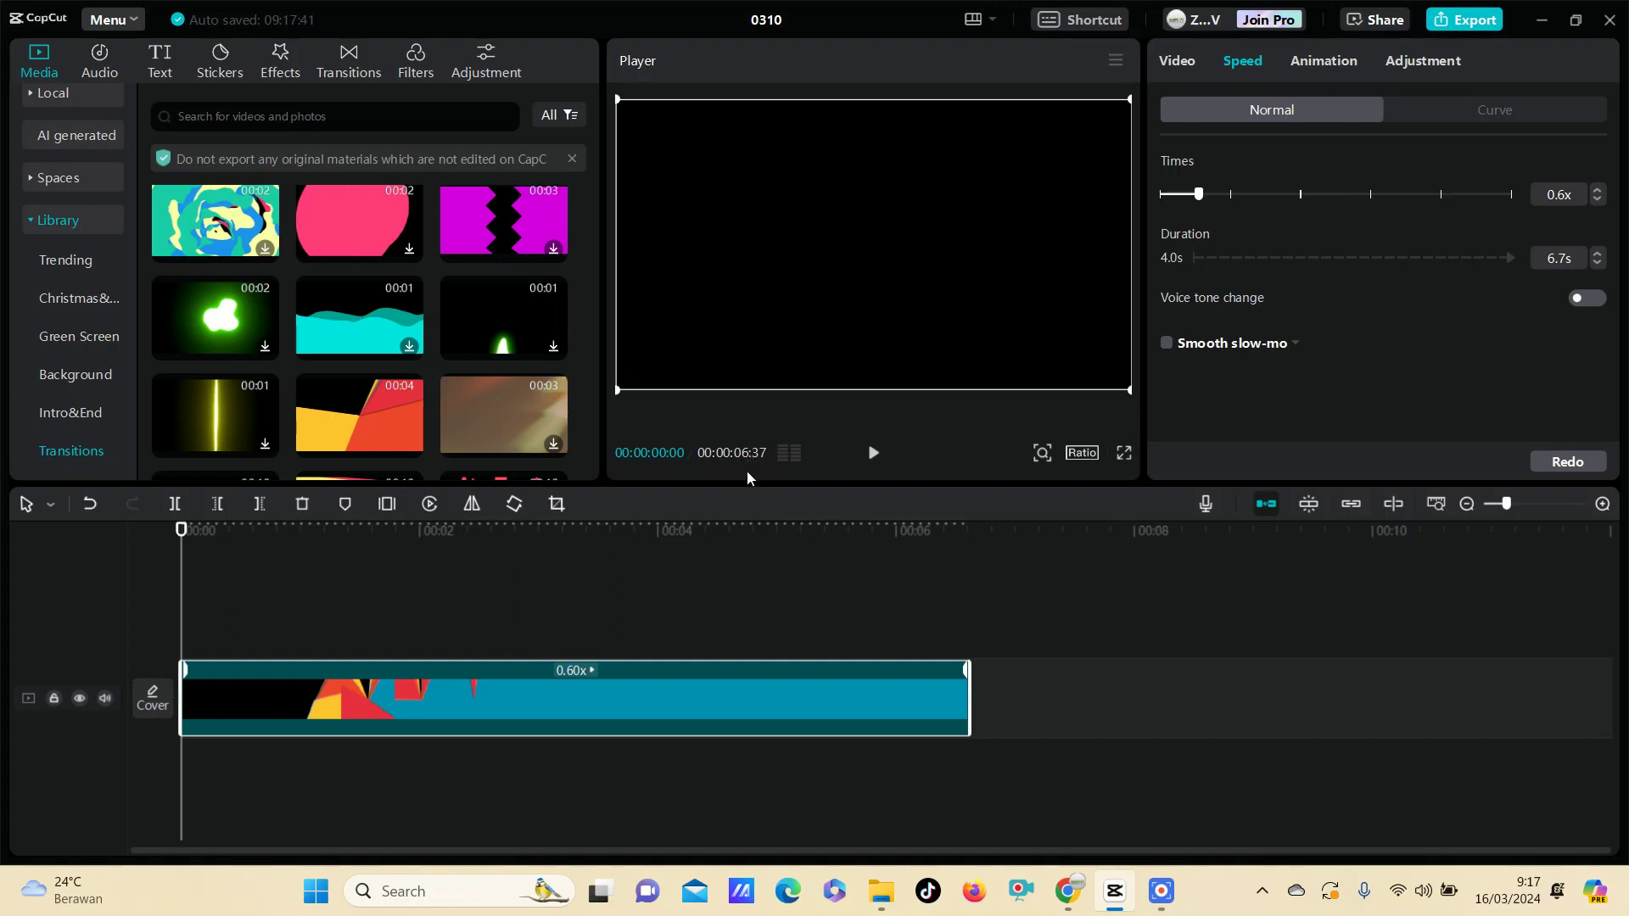
mouse_move(743, 466)
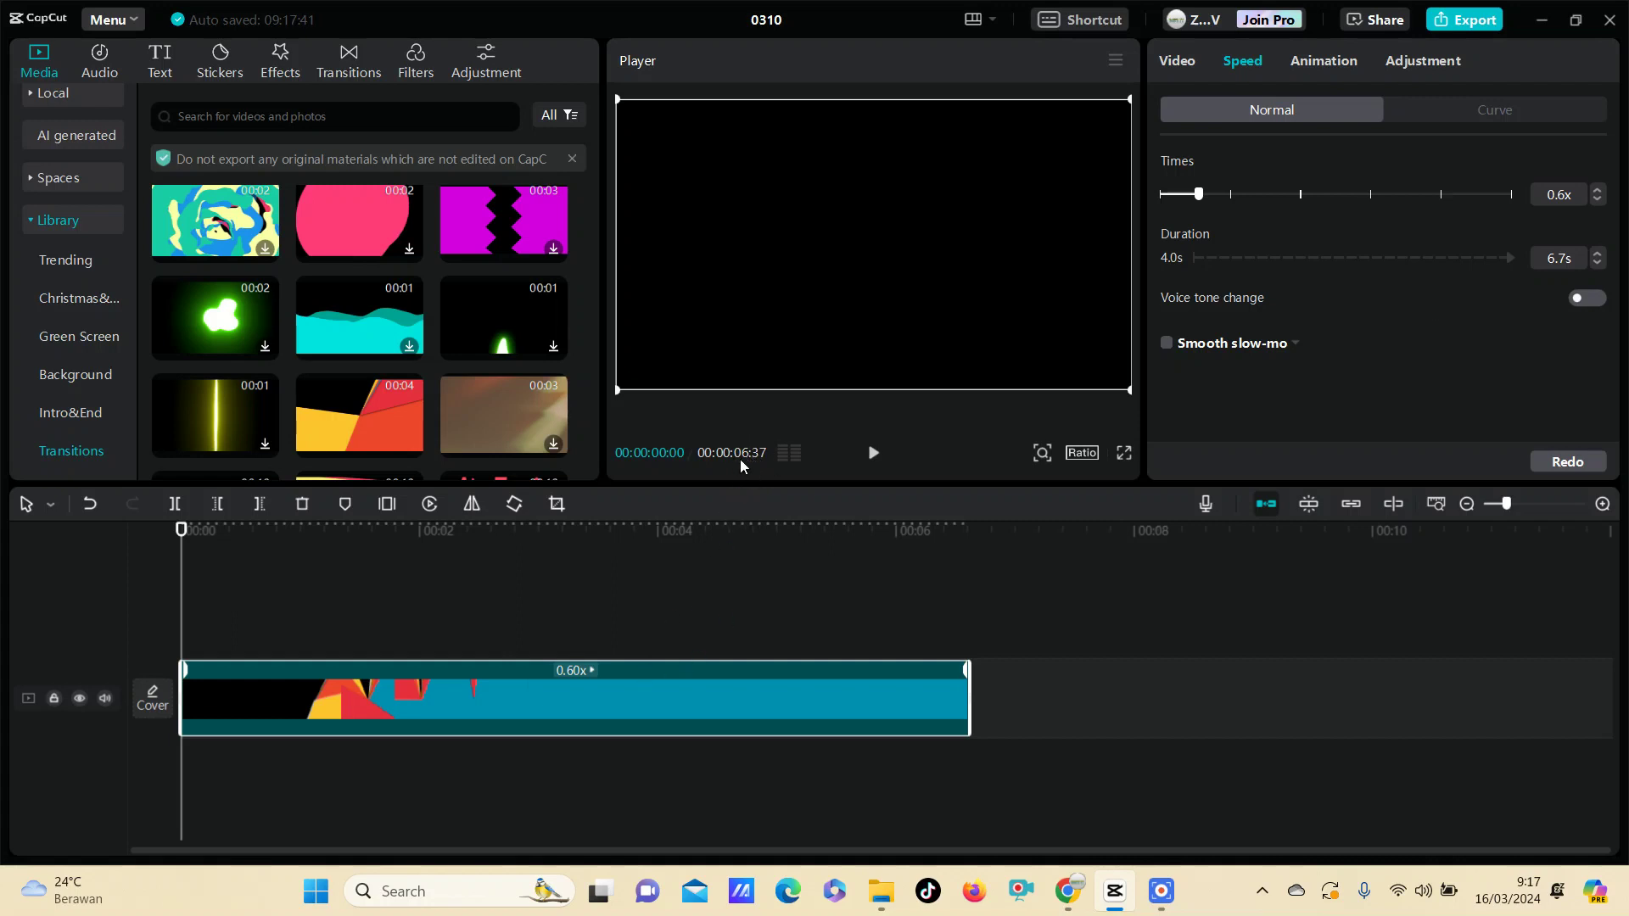
mouse_move(779, 476)
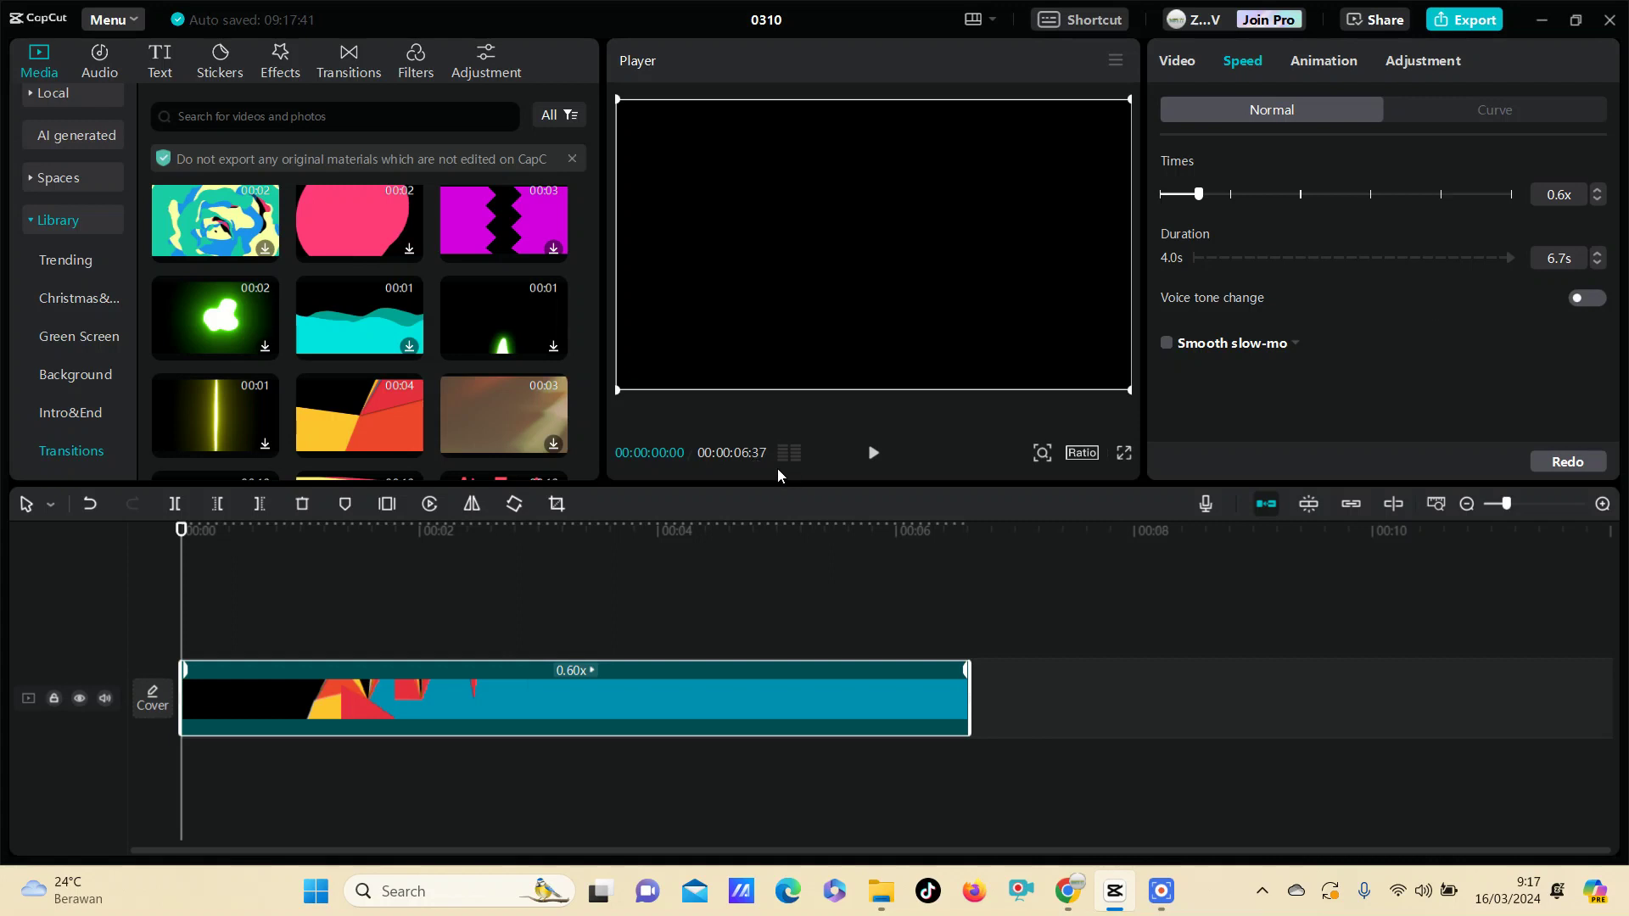
mouse_move(762, 470)
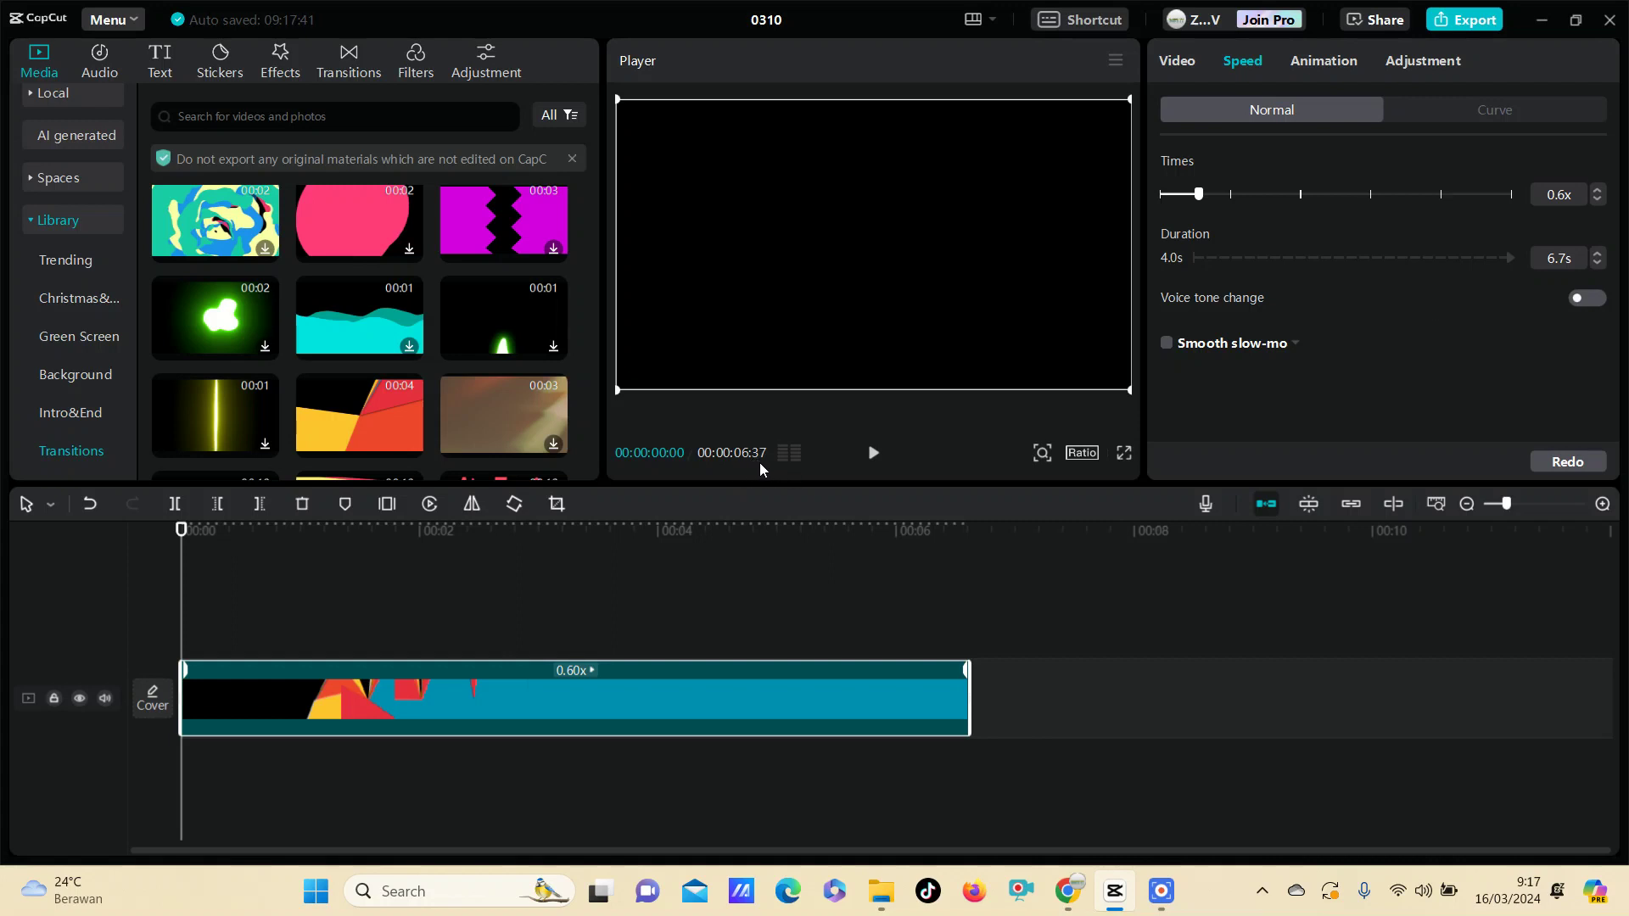
mouse_move(1045, 662)
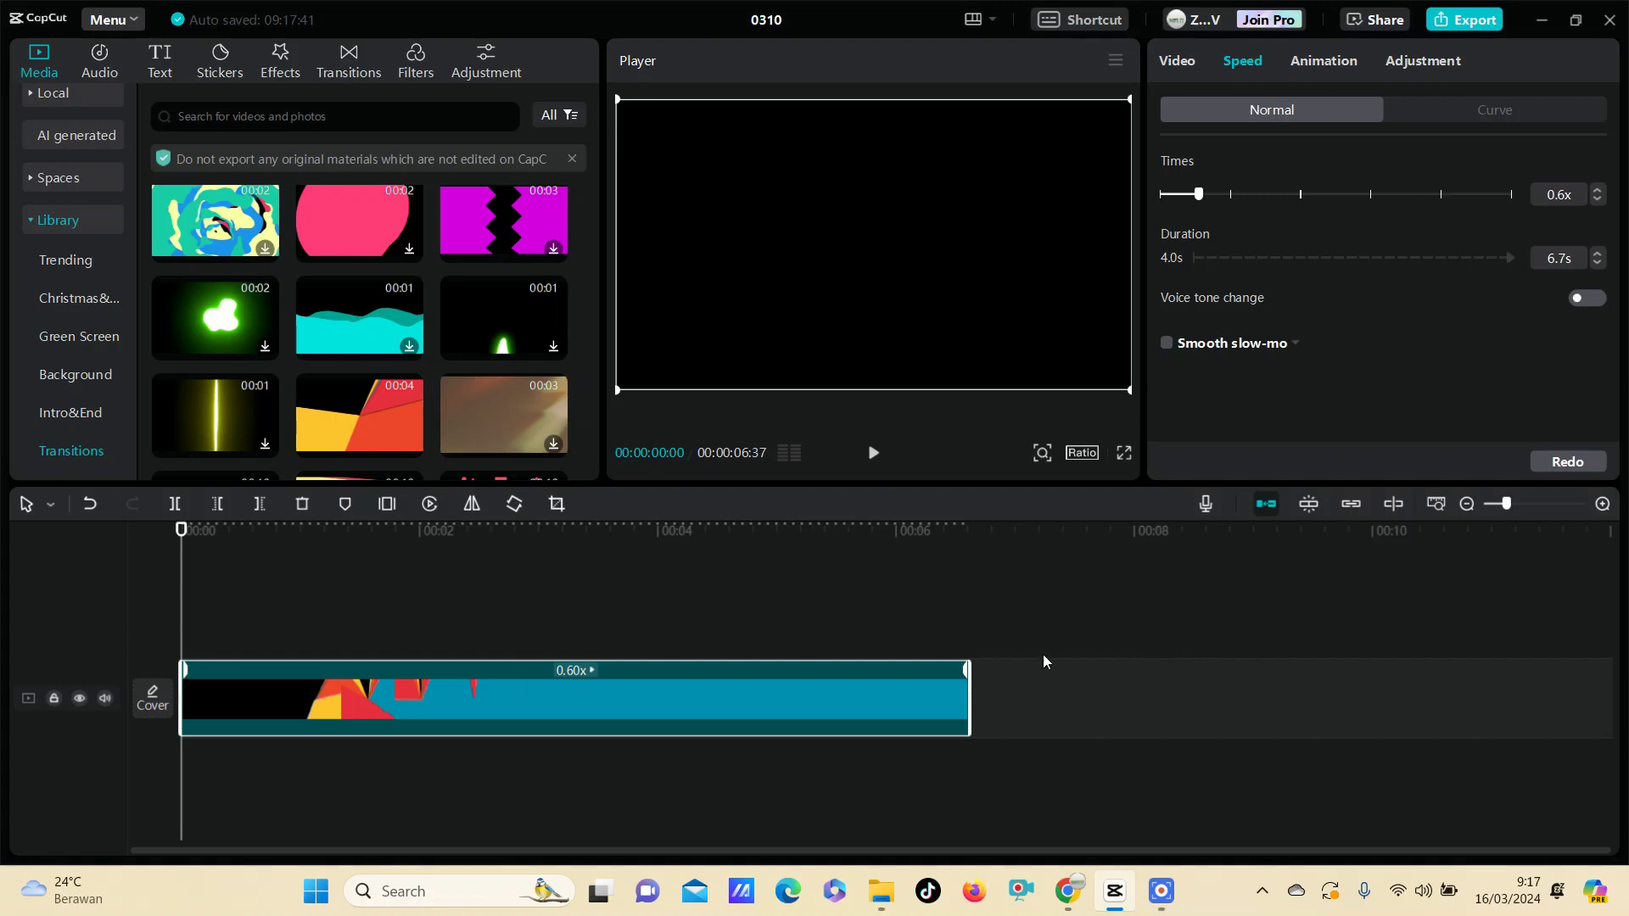
mouse_move(1043, 659)
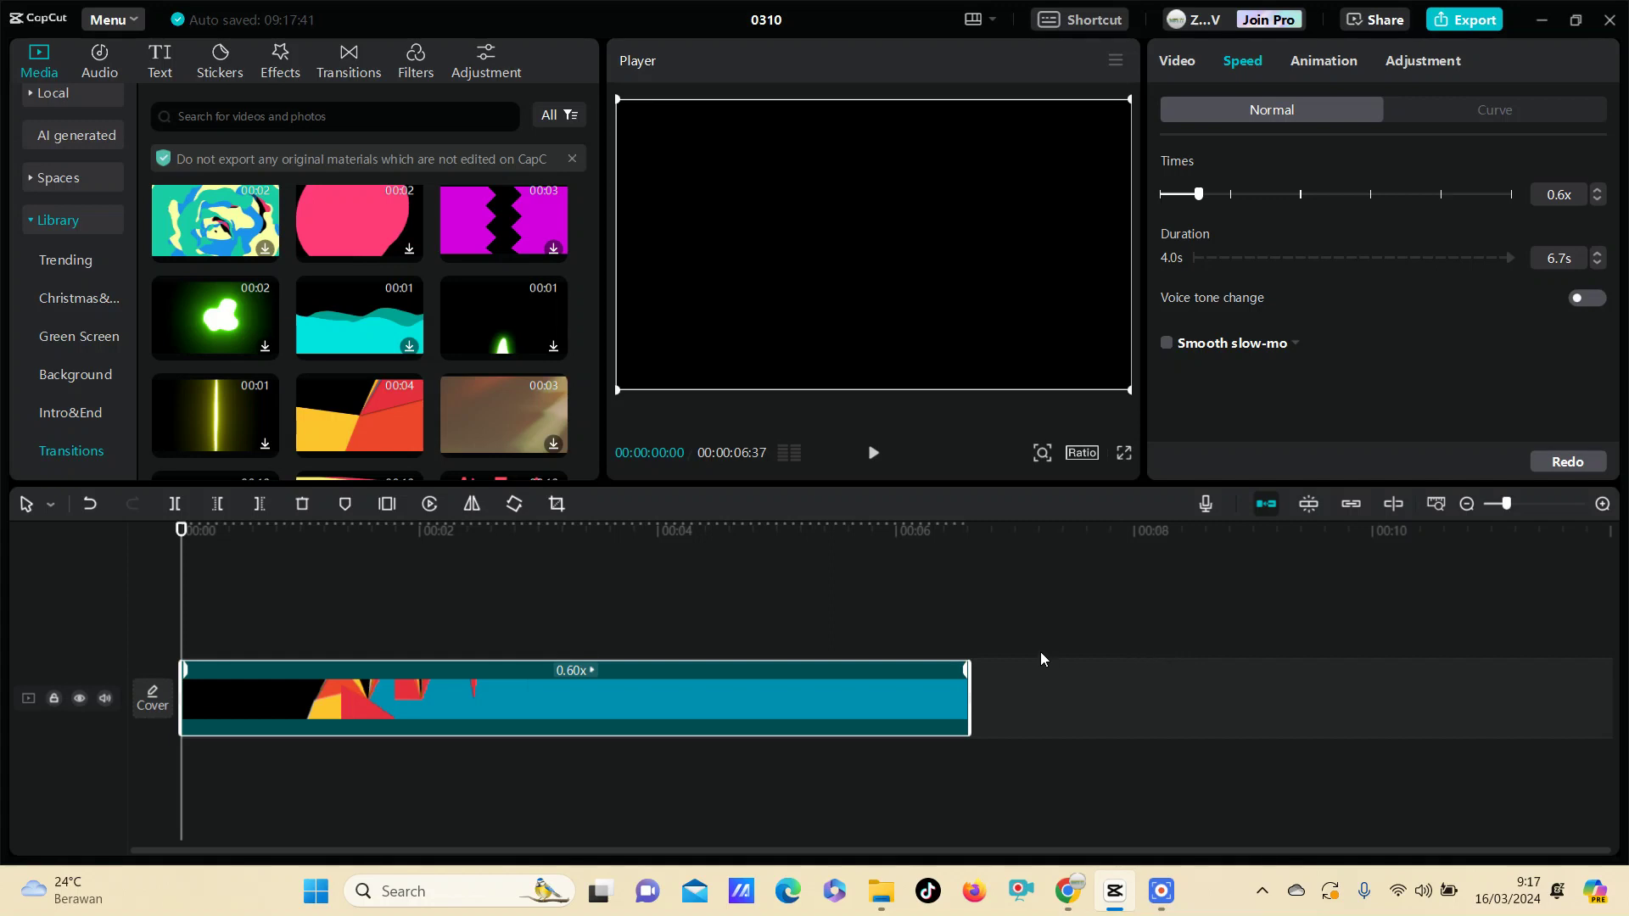
mouse_move(1055, 656)
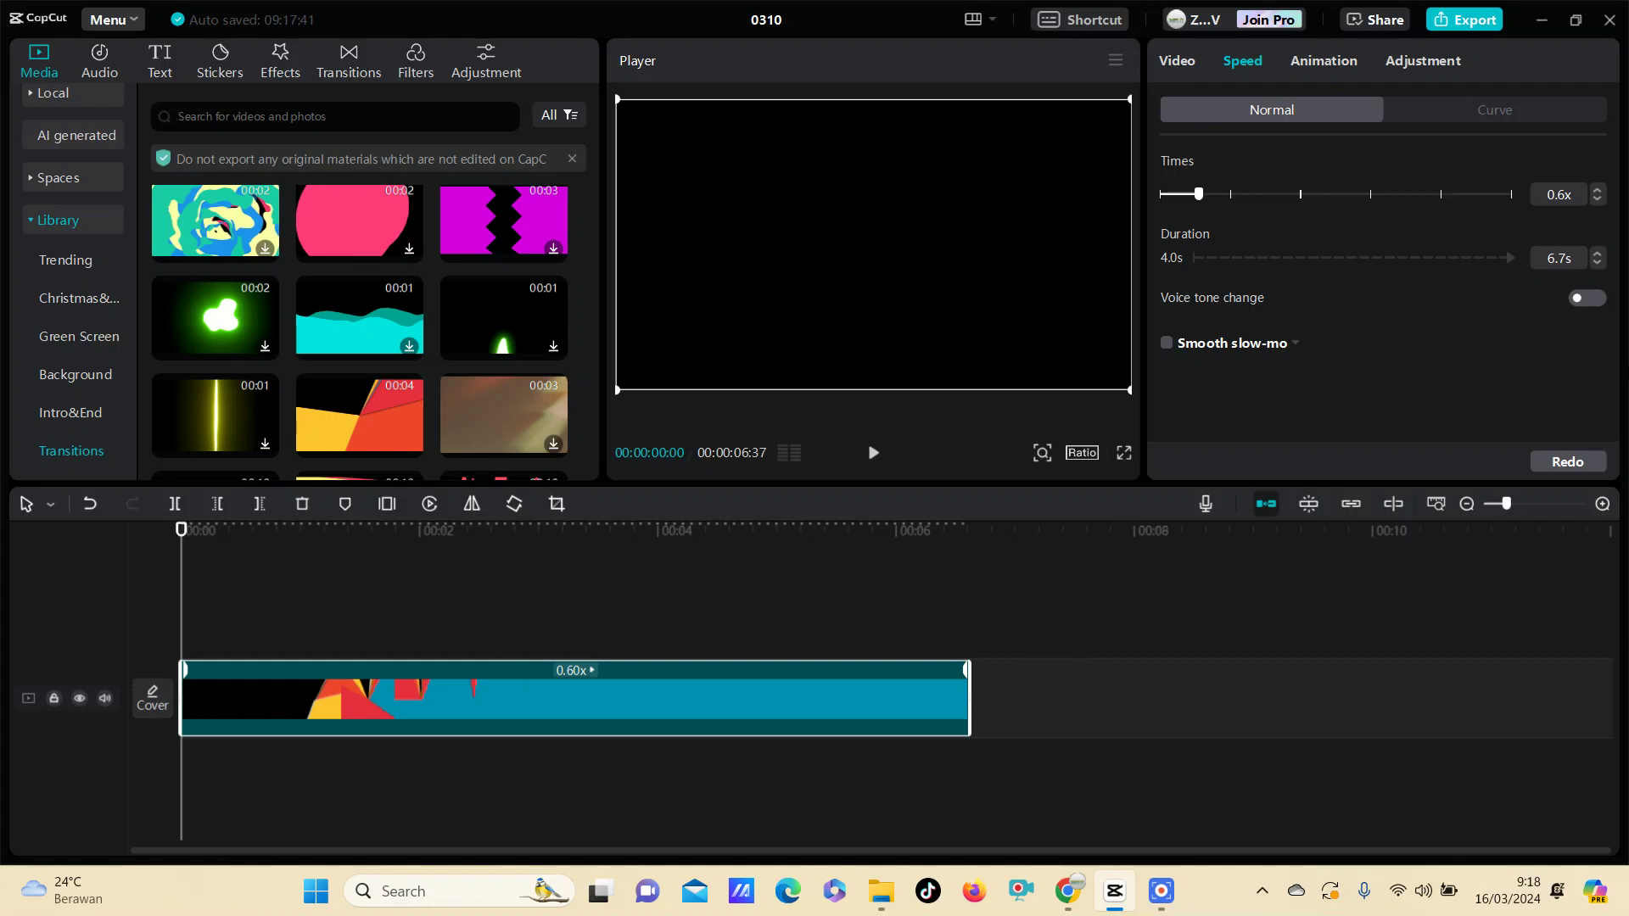
click(1558, 258)
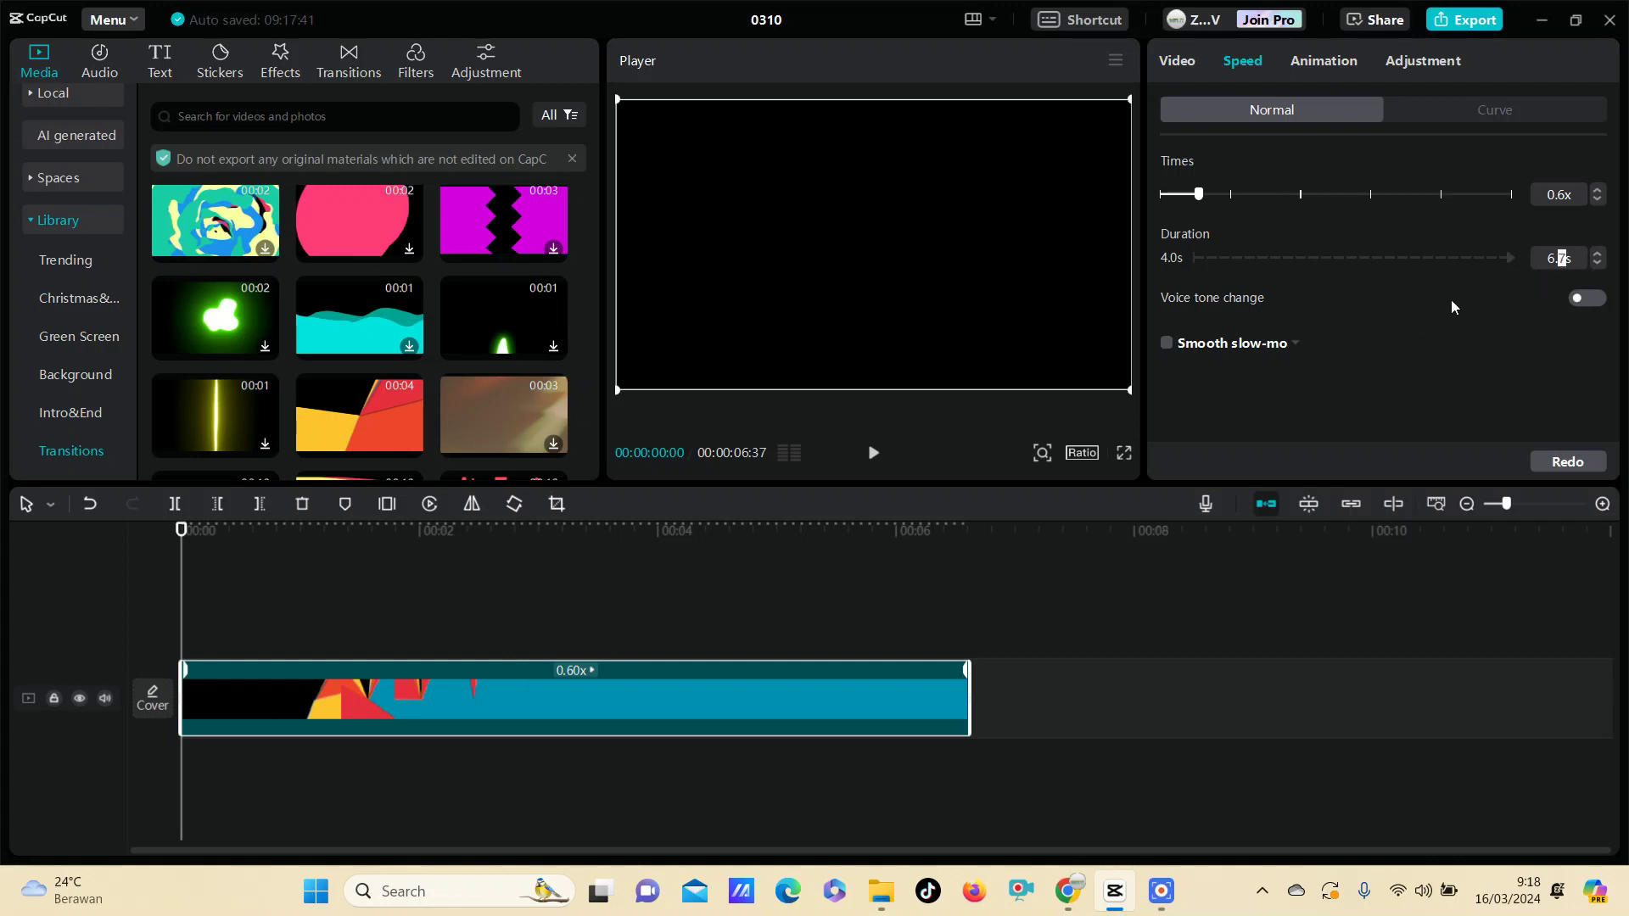